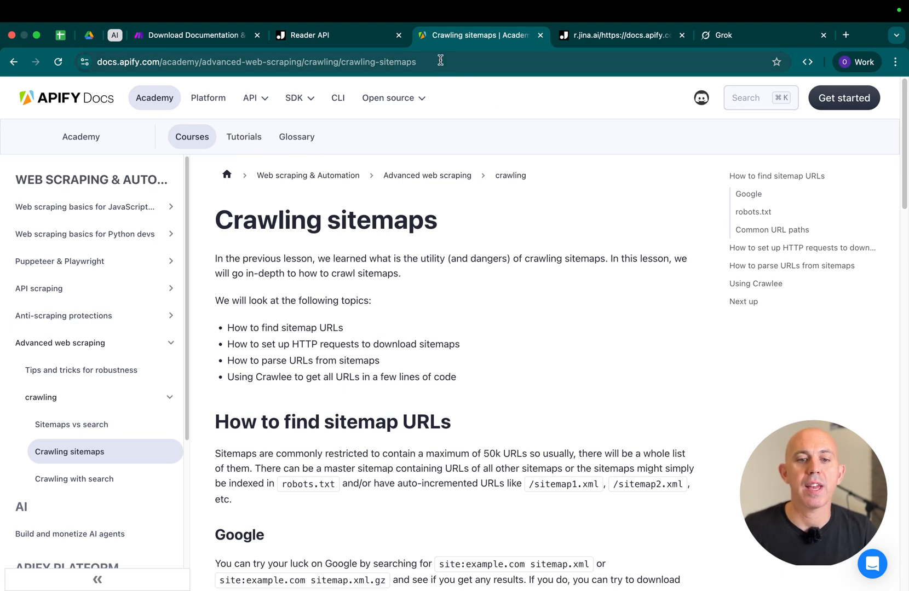
Select the Crawling sitemaps lesson URL and its text from the title down.
{"action": "left_click", "coordinate": [277, 61]}
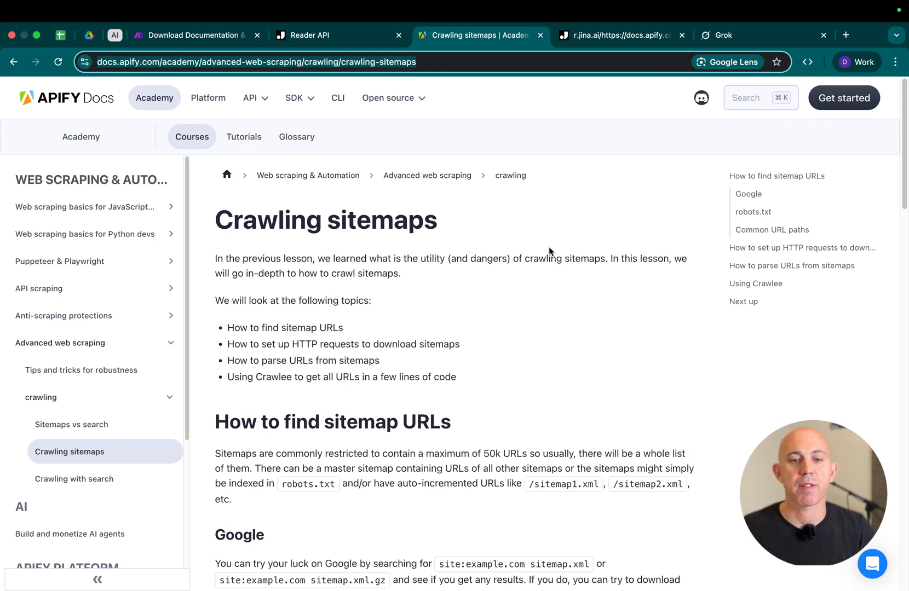
{"action": "left_click_drag", "start_coordinate": [216, 219], "coordinate": [369, 344]}
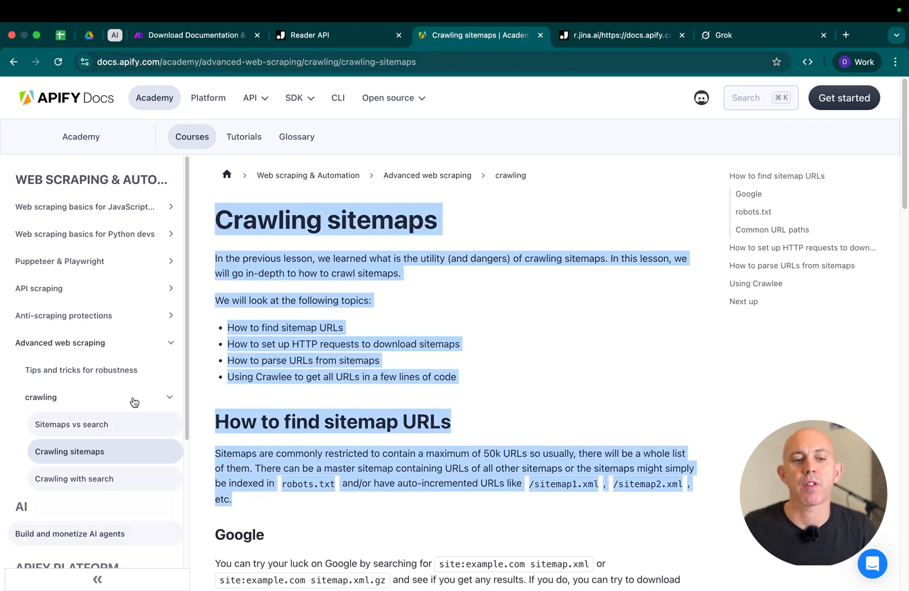
{"action": "mouse_move", "coordinate": [665, 420]}
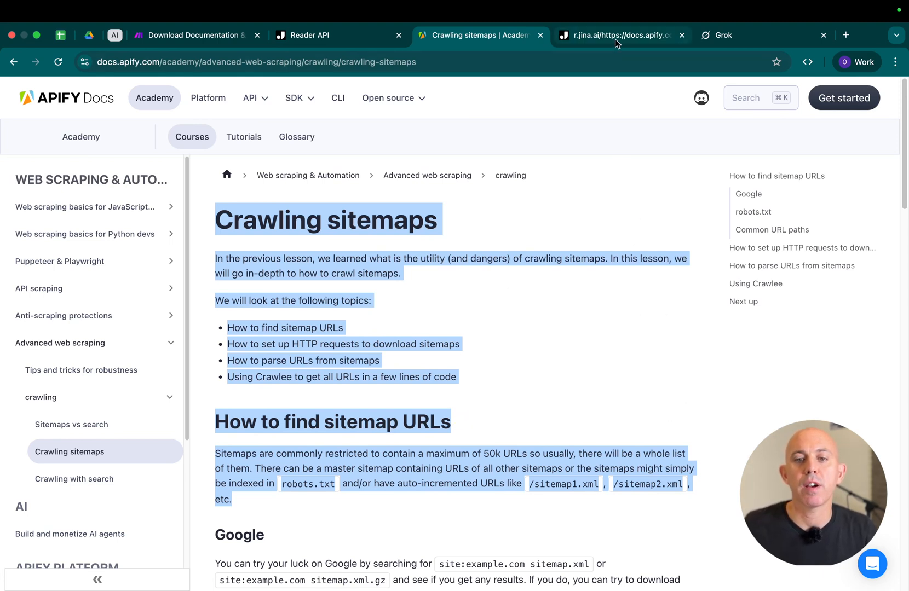
View the r.jina.ai markdown of the lesson, clear the selection, then move to Grok.
{"action": "left_click", "coordinate": [620, 35]}
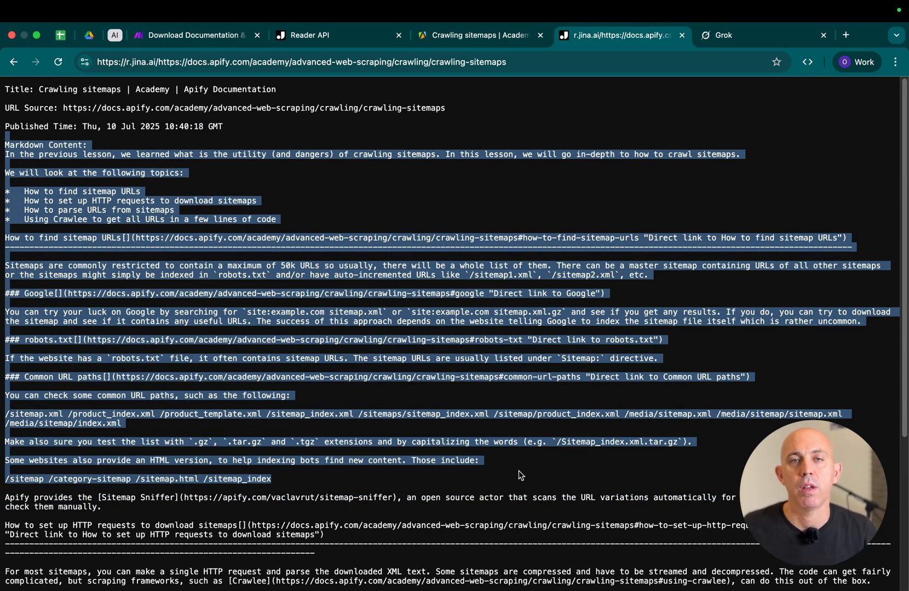
{"action": "left_click", "coordinate": [310, 35]}
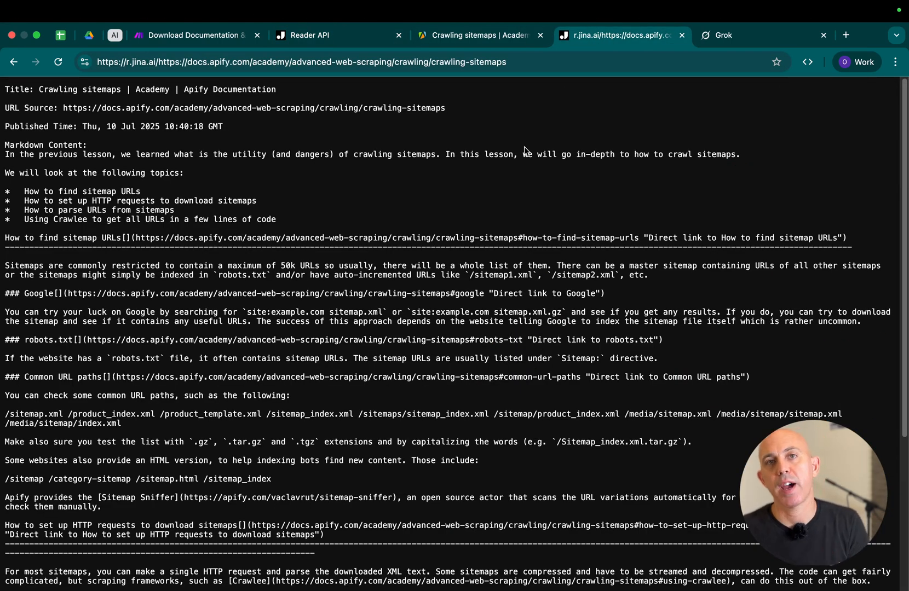
{"action": "mouse_move", "coordinate": [449, 300]}
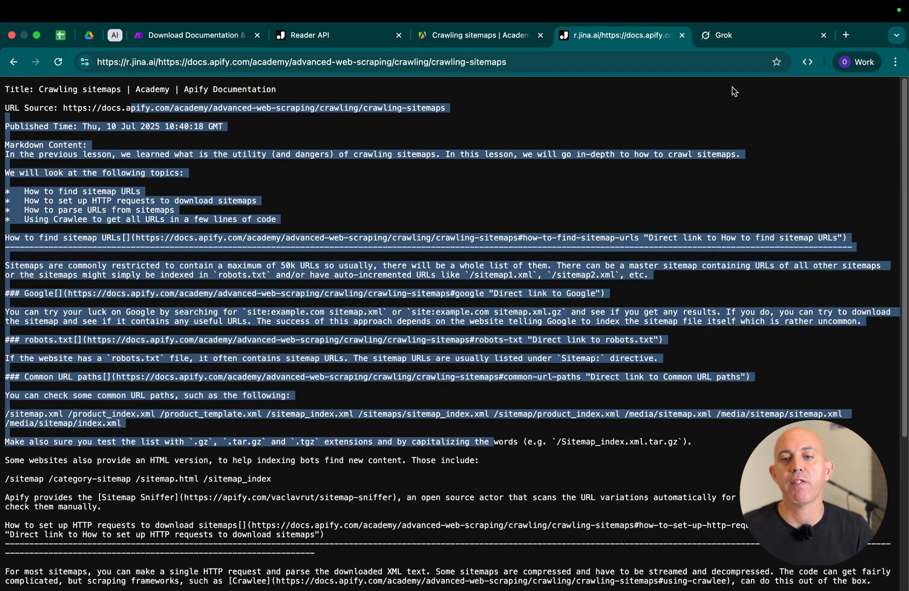
{"action": "left_click", "coordinate": [721, 35]}
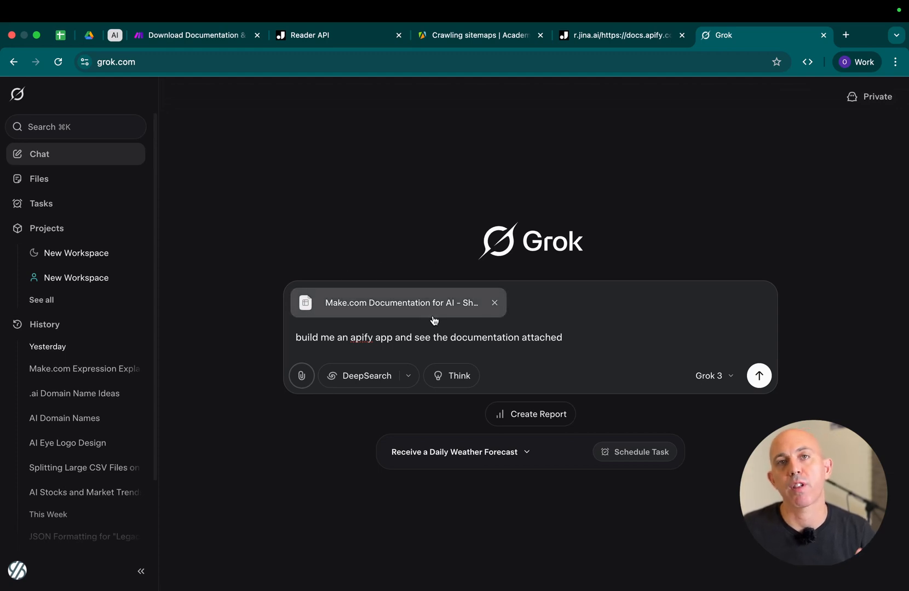
{"action": "mouse_move", "coordinate": [433, 317]}
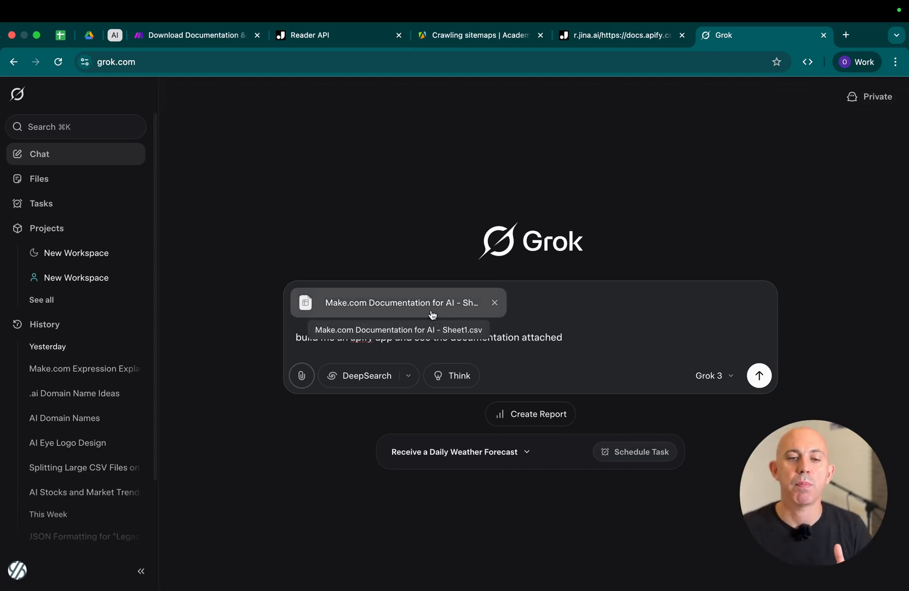
{"action": "mouse_move", "coordinate": [506, 58]}
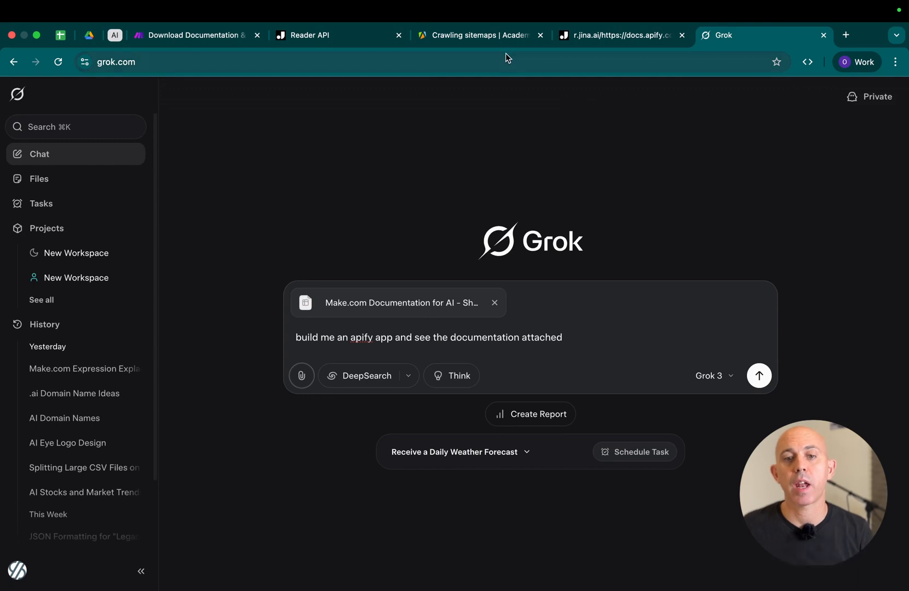
Return to the Apify Crawling sitemaps lesson page.
{"action": "left_click", "coordinate": [481, 35]}
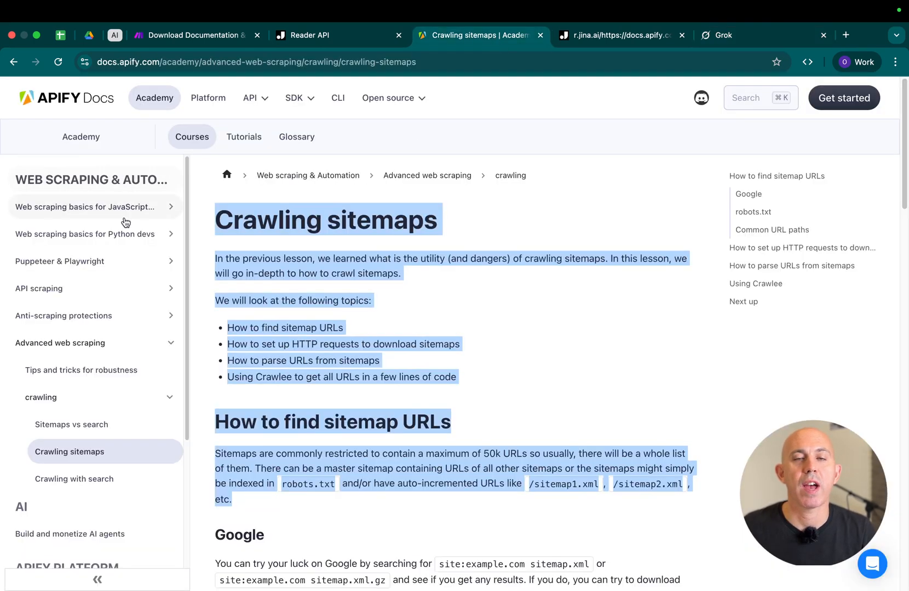
{"action": "mouse_move", "coordinate": [563, 152]}
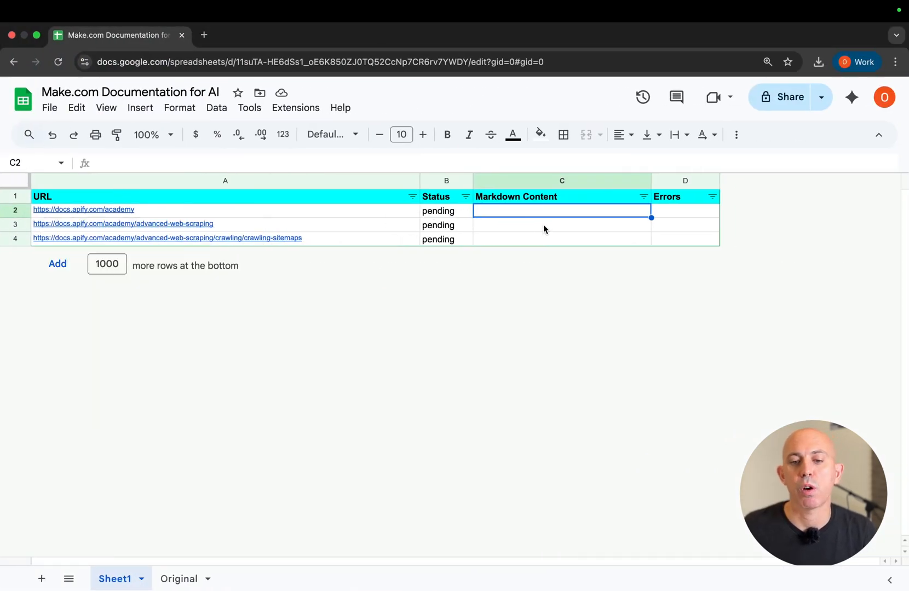
{"action": "left_click", "coordinate": [561, 225]}
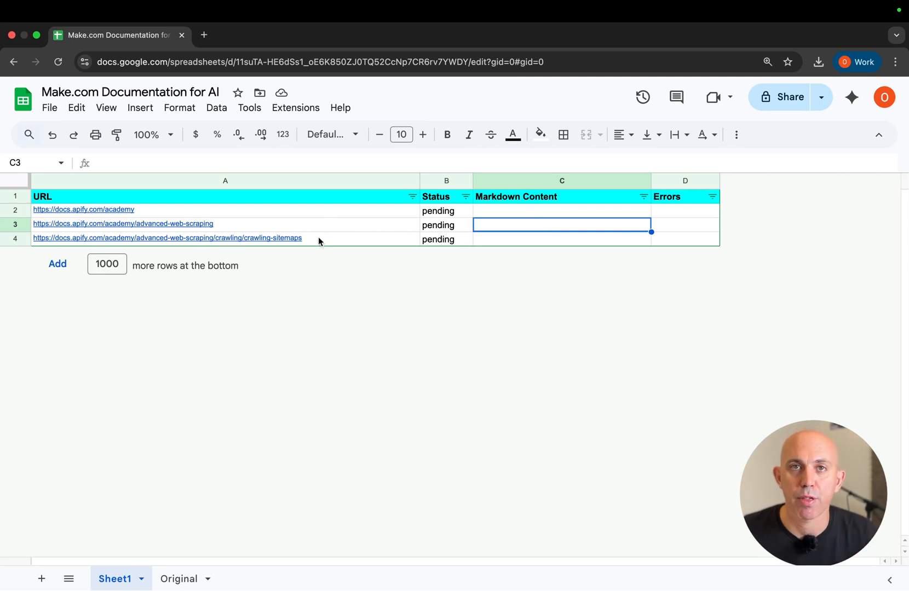
{"action": "mouse_move", "coordinate": [549, 219]}
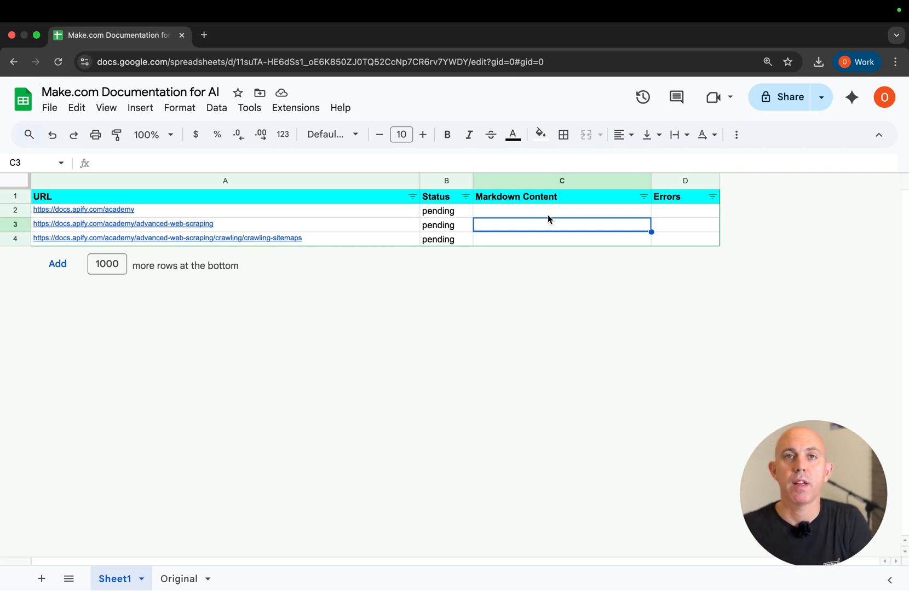
{"action": "left_click", "coordinate": [562, 211]}
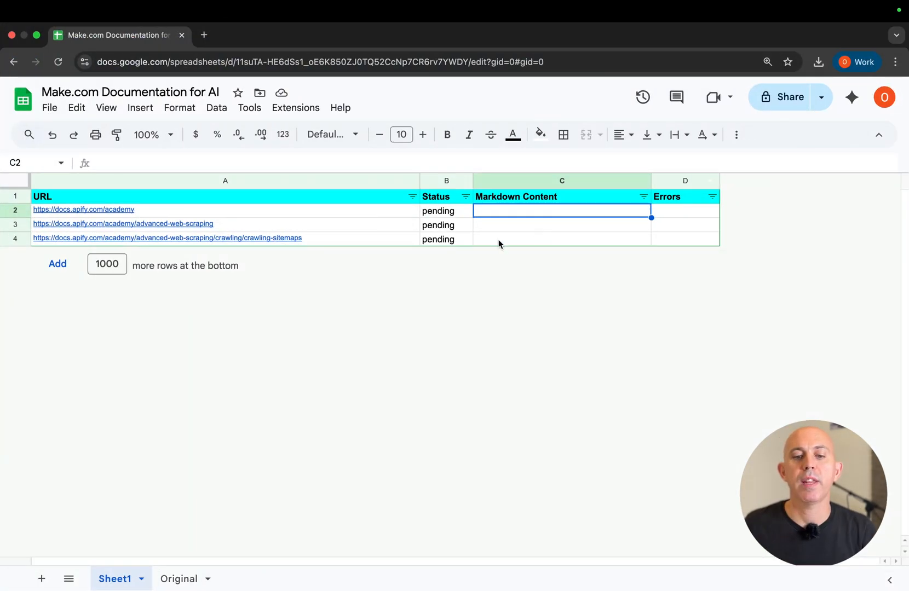
{"action": "mouse_move", "coordinate": [526, 218]}
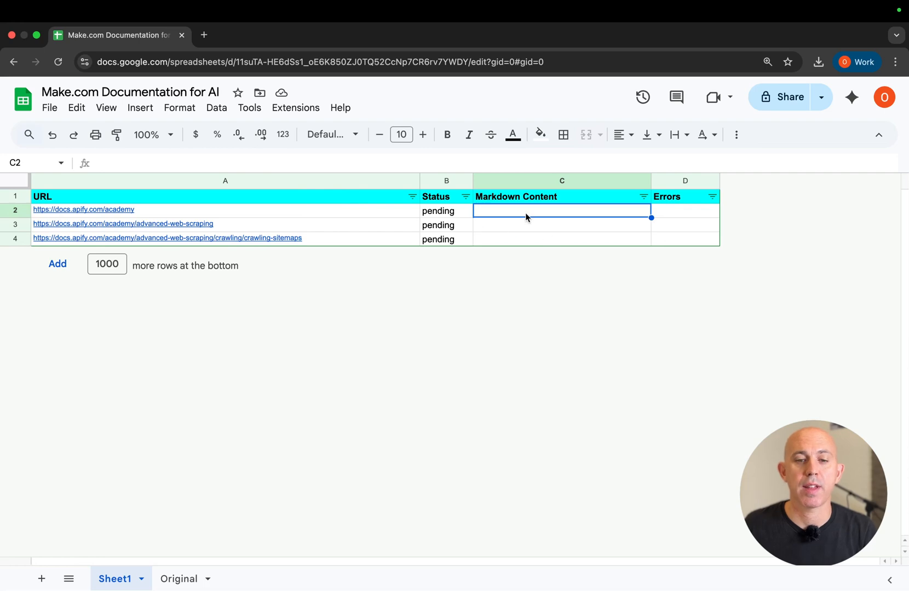
Run the Download Documentation & Convert to Markdown scenario once.
{"action": "left_click", "coordinate": [195, 35]}
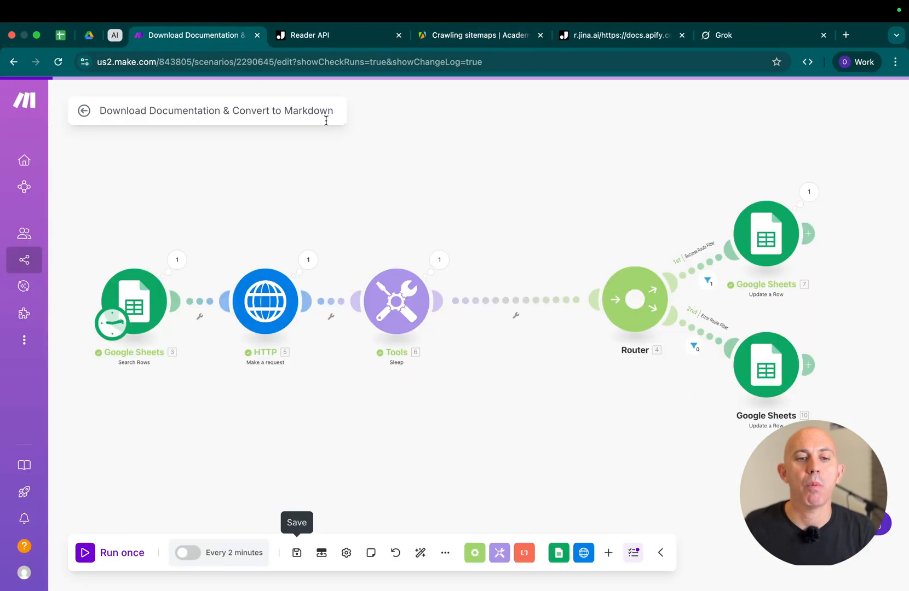
{"action": "mouse_move", "coordinate": [516, 225]}
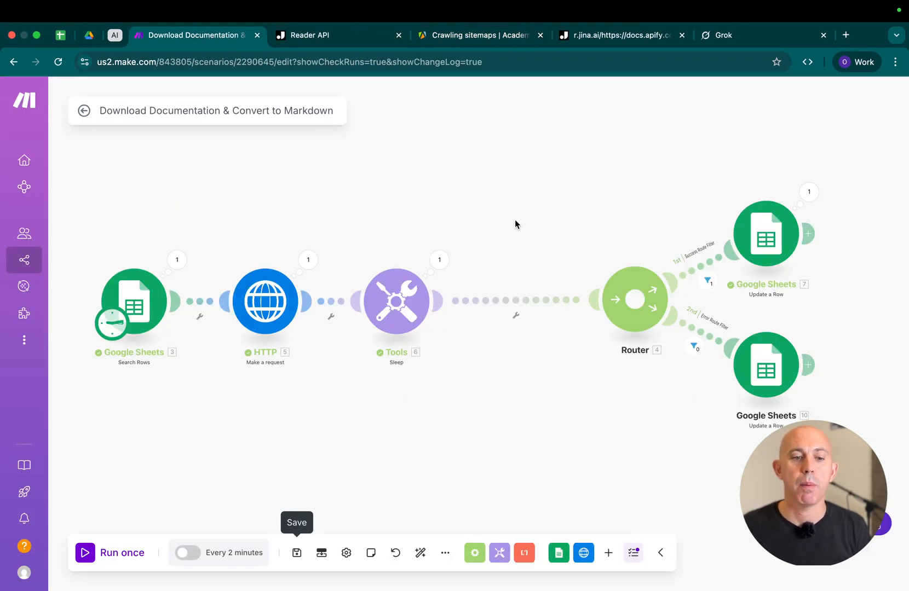
{"action": "mouse_move", "coordinate": [98, 318]}
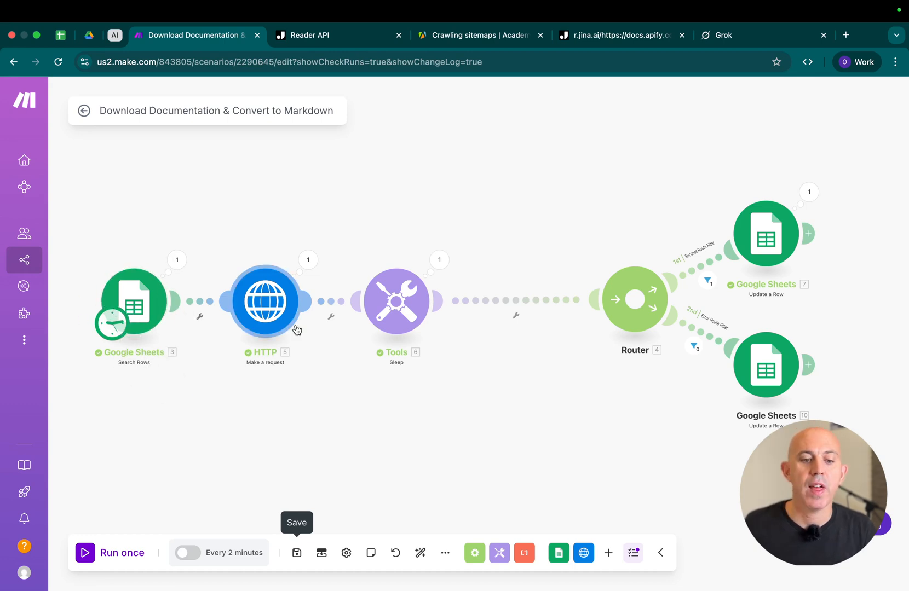
{"action": "mouse_move", "coordinate": [284, 327]}
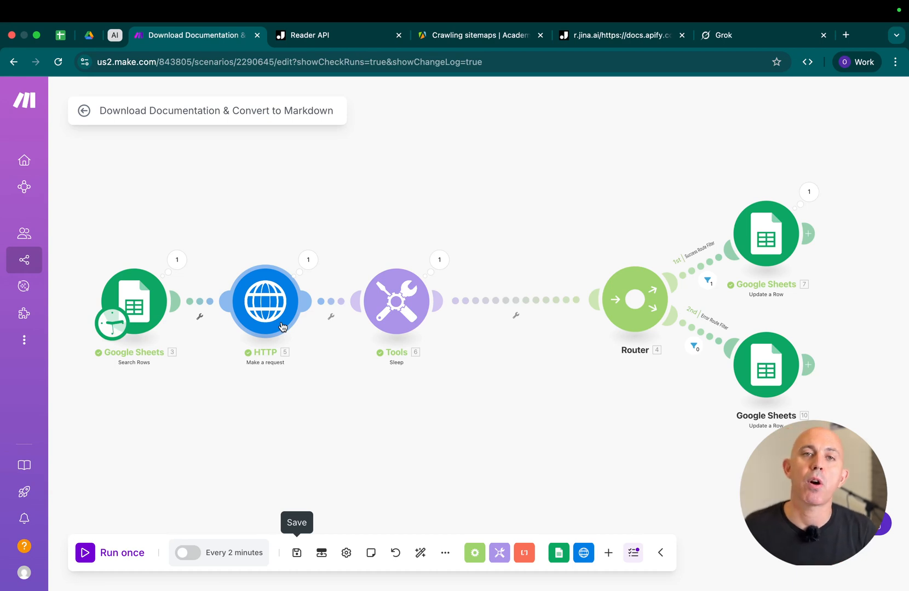
{"action": "mouse_move", "coordinate": [252, 483]}
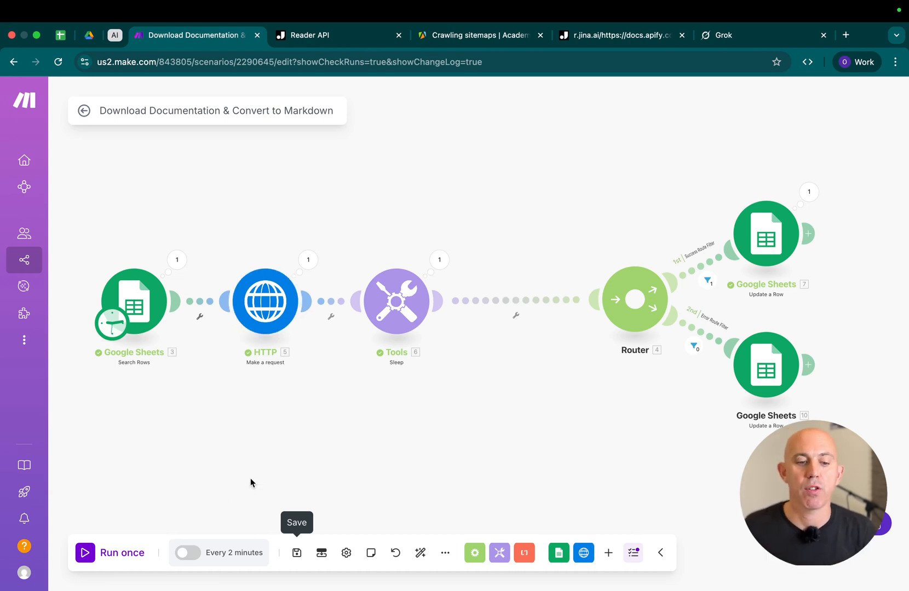
{"action": "left_click", "coordinate": [111, 553]}
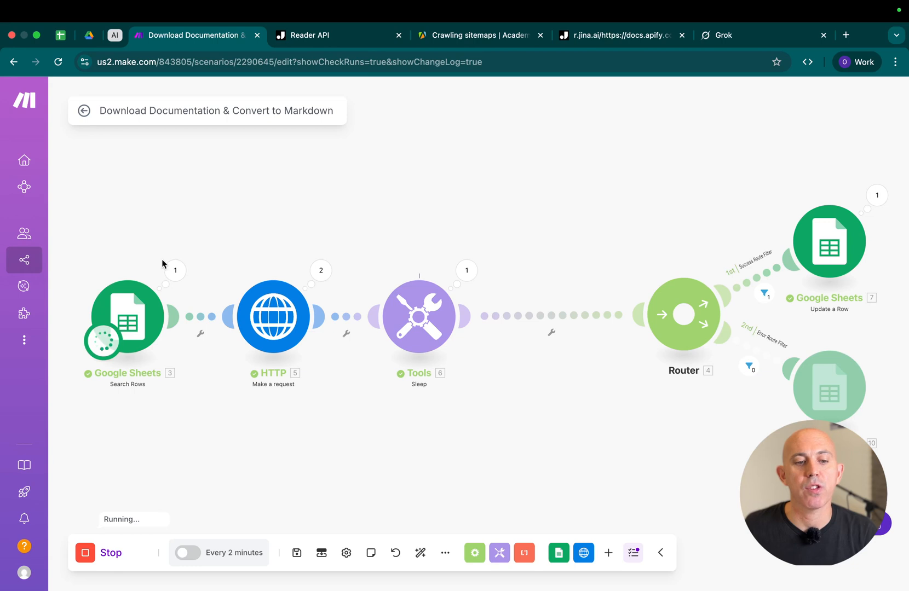
{"action": "mouse_move", "coordinate": [187, 224]}
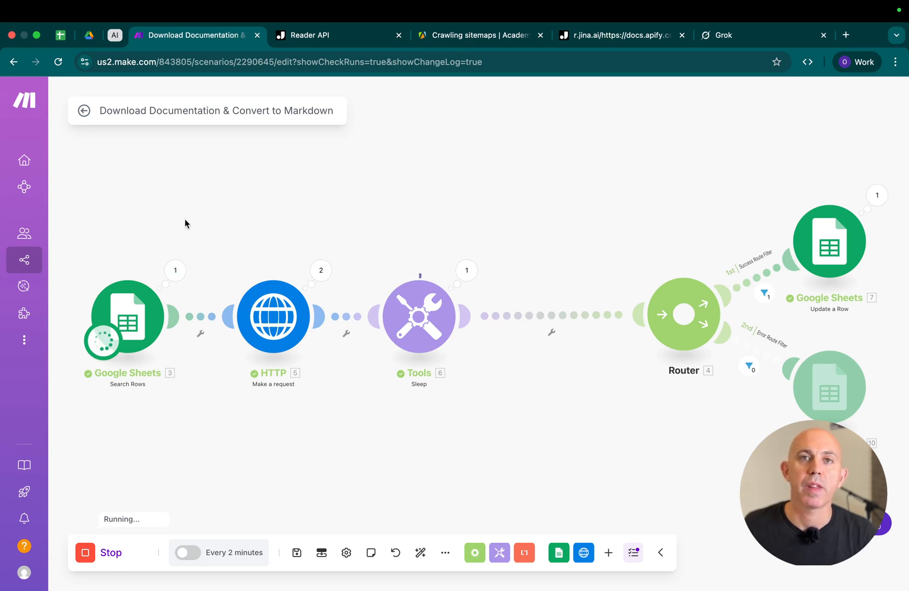
{"action": "mouse_move", "coordinate": [273, 326]}
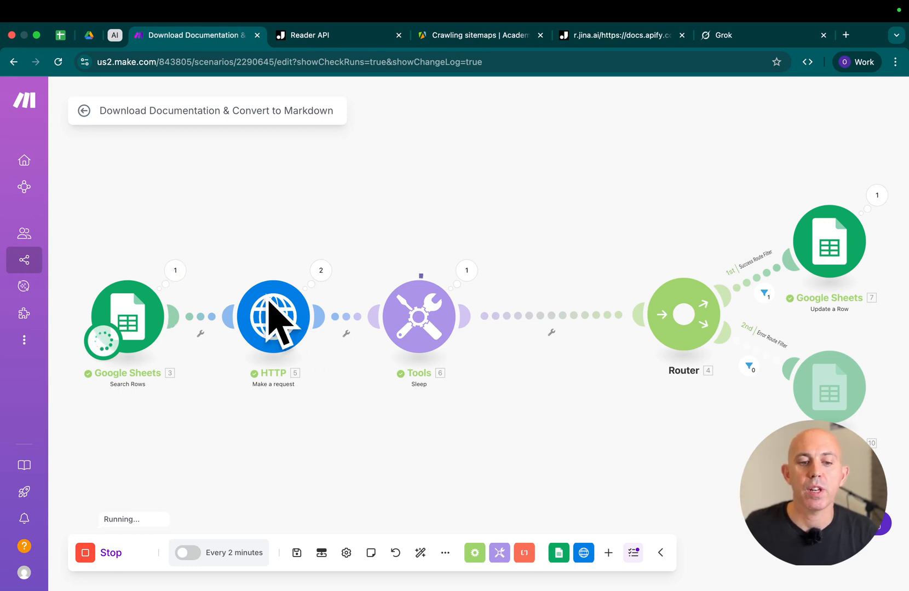
{"action": "mouse_move", "coordinate": [293, 322]}
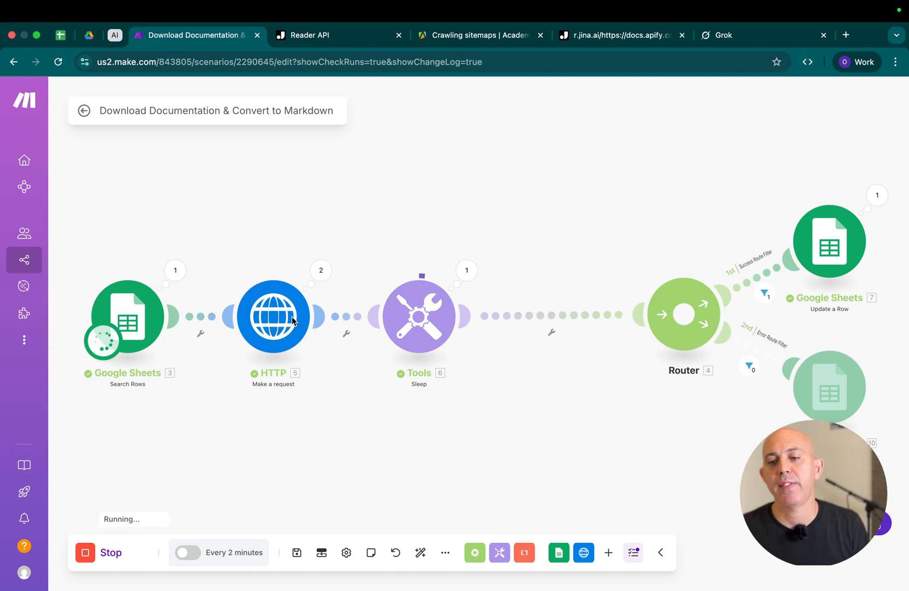
{"action": "mouse_move", "coordinate": [859, 259]}
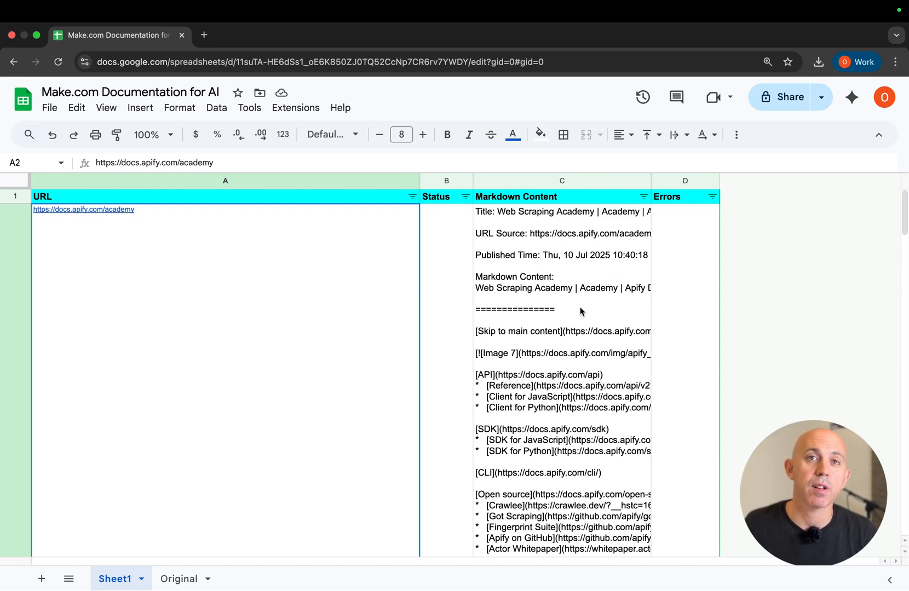
Scroll the filled Markdown Content column and choose File > Download.
{"action": "scroll", "scroll_direction": "down", "scroll_amount": 3}
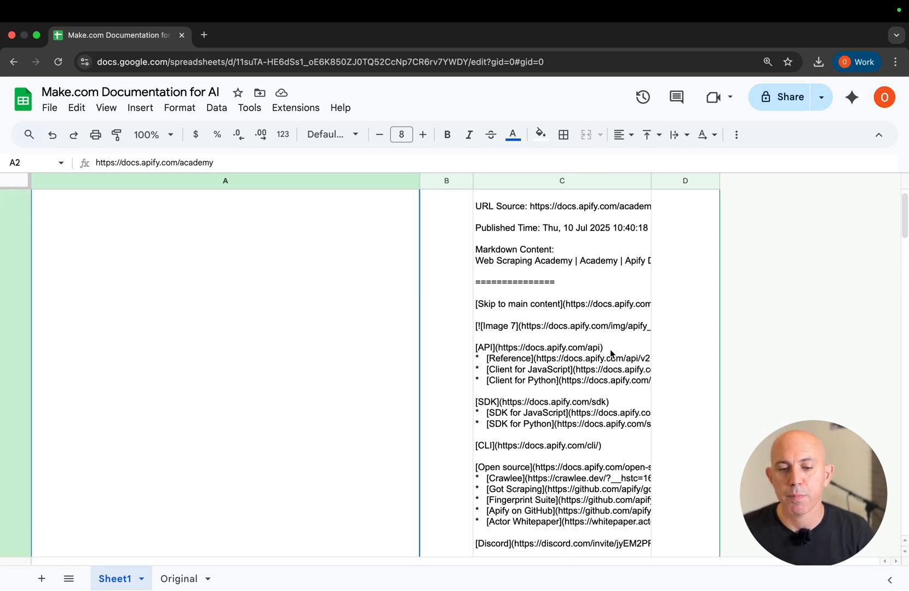
{"action": "scroll", "scroll_direction": "down", "scroll_amount": 3}
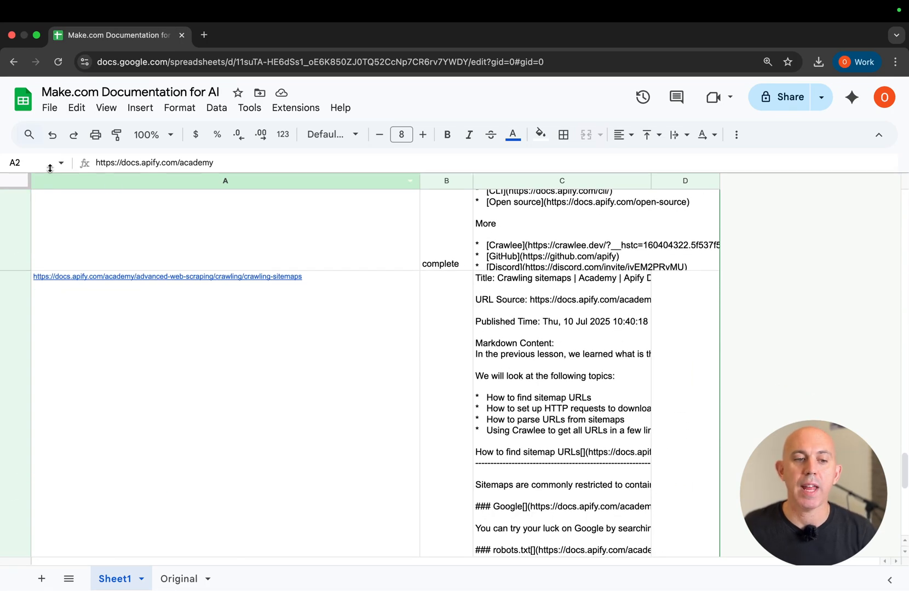
{"action": "left_click", "coordinate": [49, 108]}
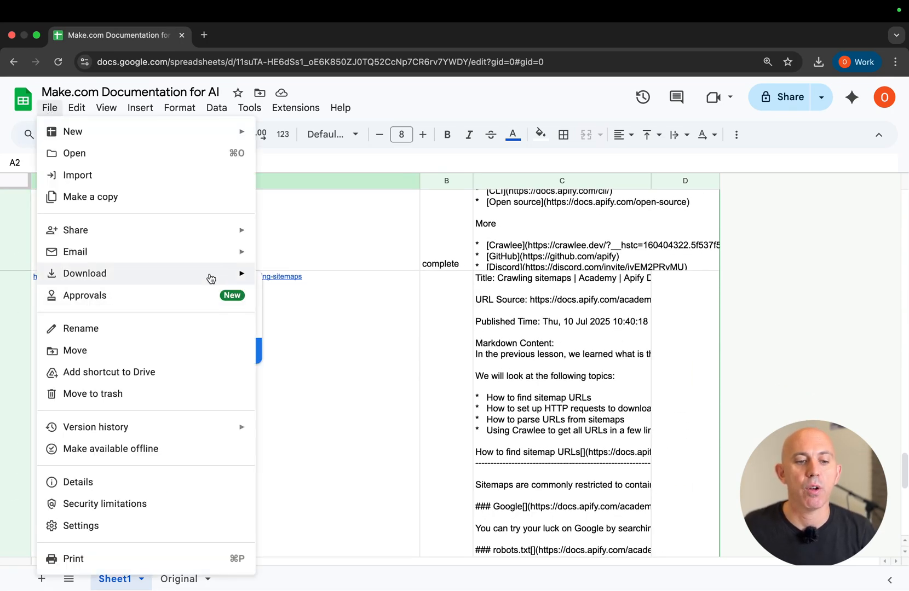
{"action": "left_click", "coordinate": [192, 35]}
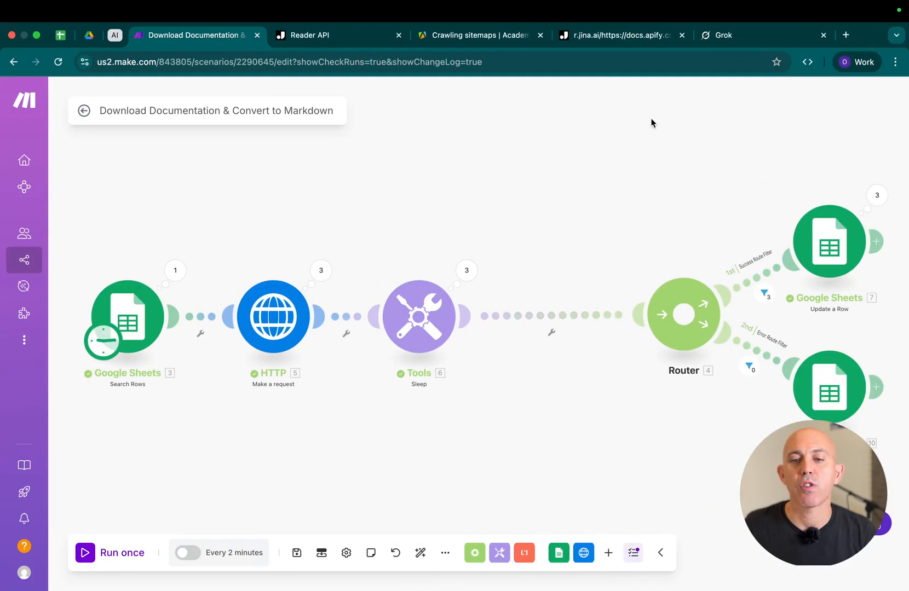
Select the build-an-Apify-app prompt beside the attached Sheet1.csv in Grok.
{"action": "left_click", "coordinate": [724, 35]}
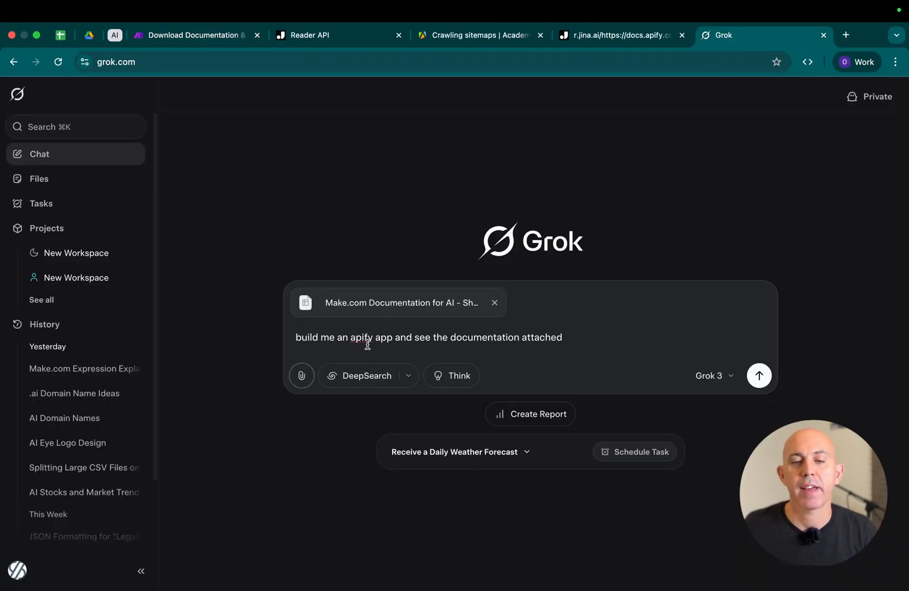
{"action": "left_click_drag", "start_coordinate": [317, 338], "coordinate": [562, 337]}
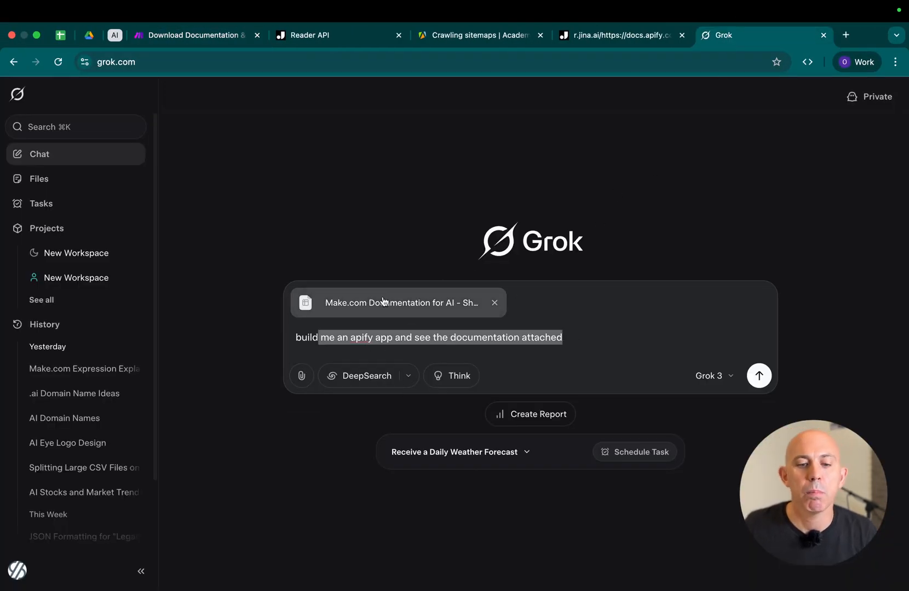
{"action": "mouse_move", "coordinate": [376, 306]}
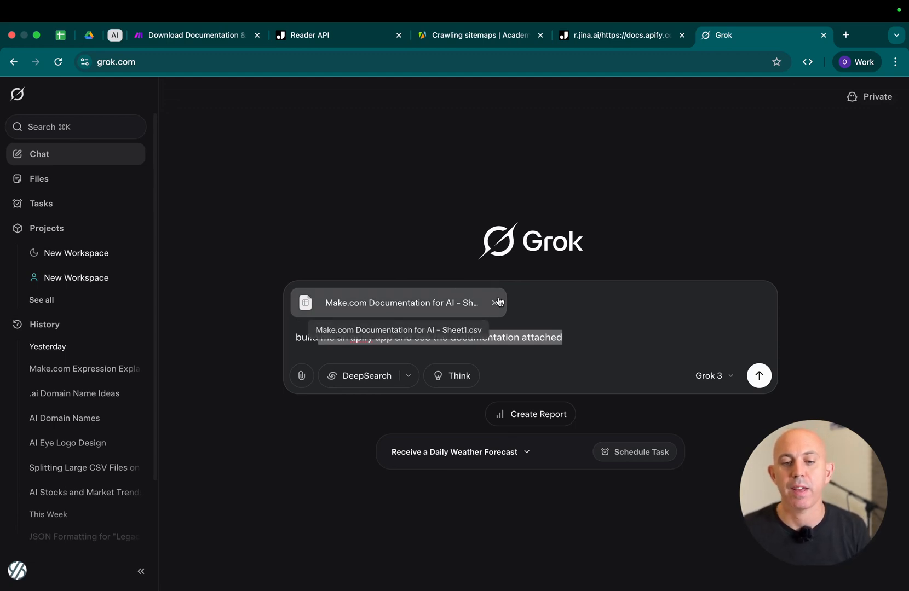
{"action": "mouse_move", "coordinate": [595, 319]}
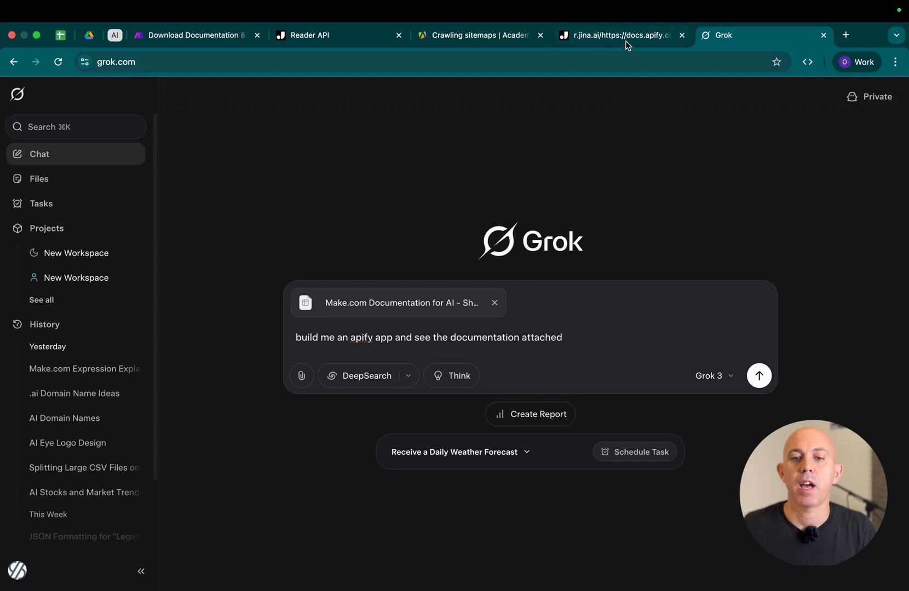
Show the r.jina.ai markdown of the Crawling sitemaps lesson.
{"action": "left_click", "coordinate": [620, 35]}
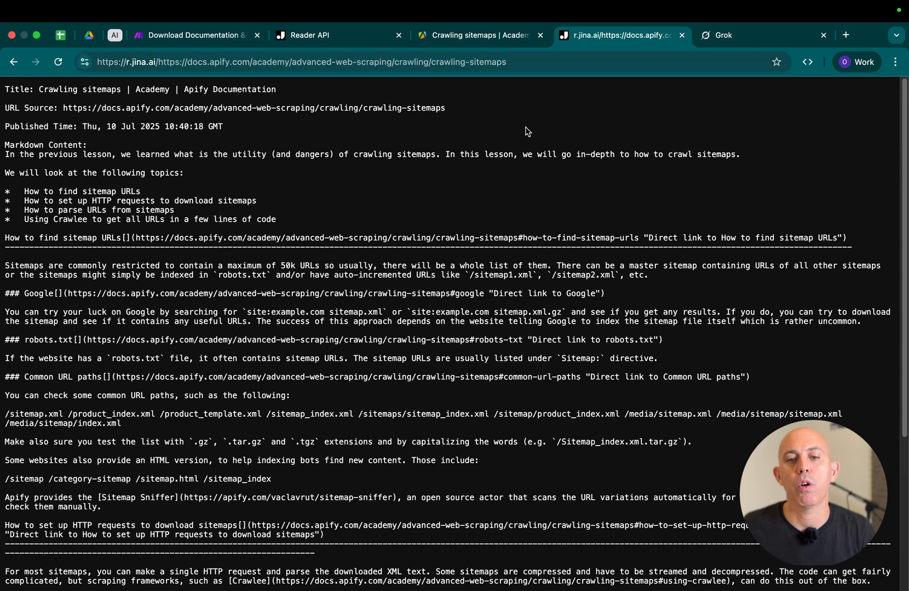
{"action": "mouse_move", "coordinate": [389, 318]}
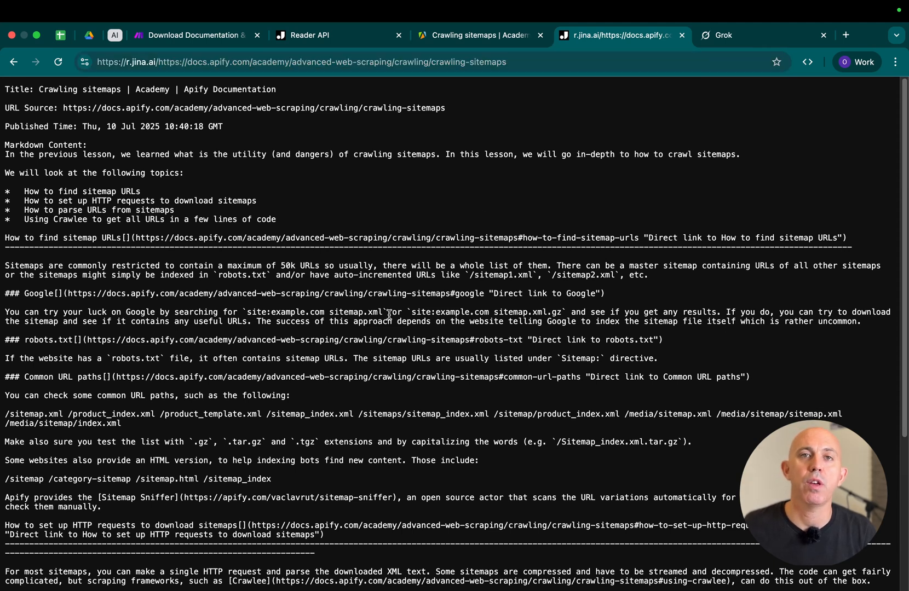